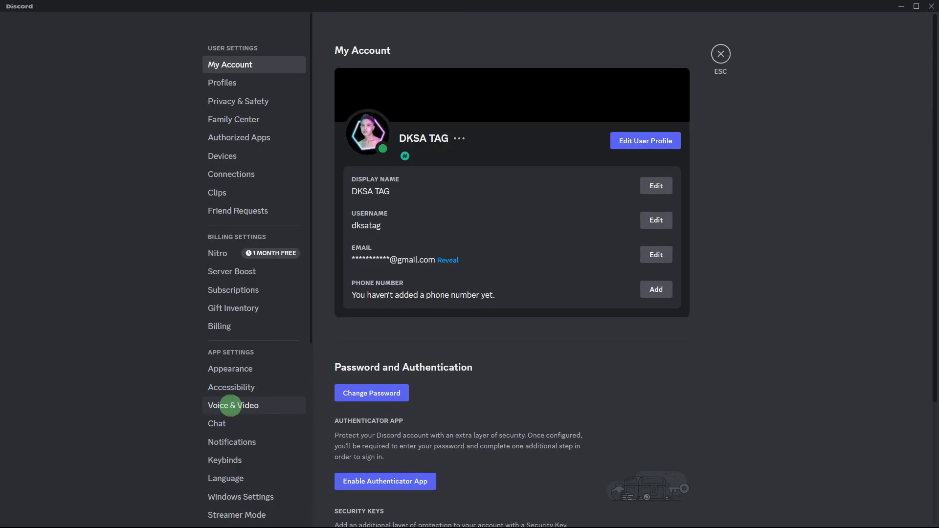
# Step: Set Iriun Webcam as Discord's camera in Voice & Video settings
pyautogui.click(233, 405)
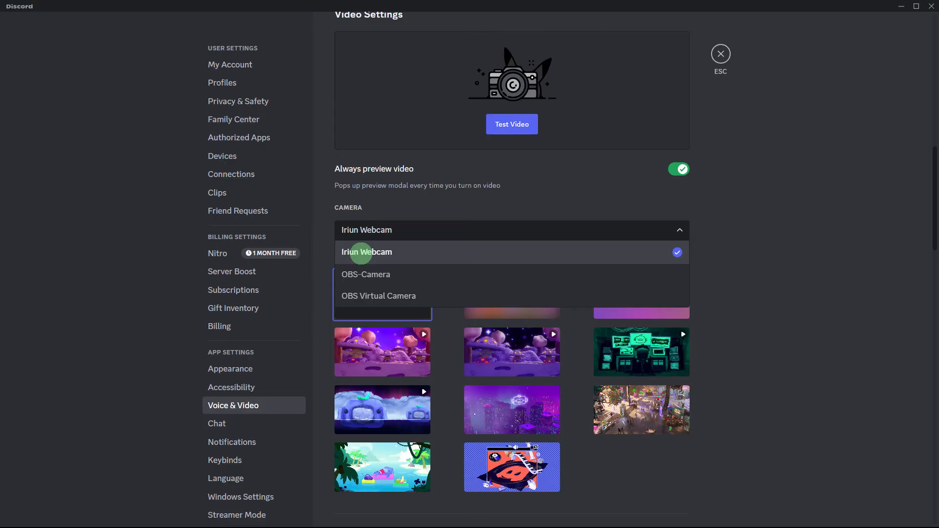
pyautogui.click(720, 54)
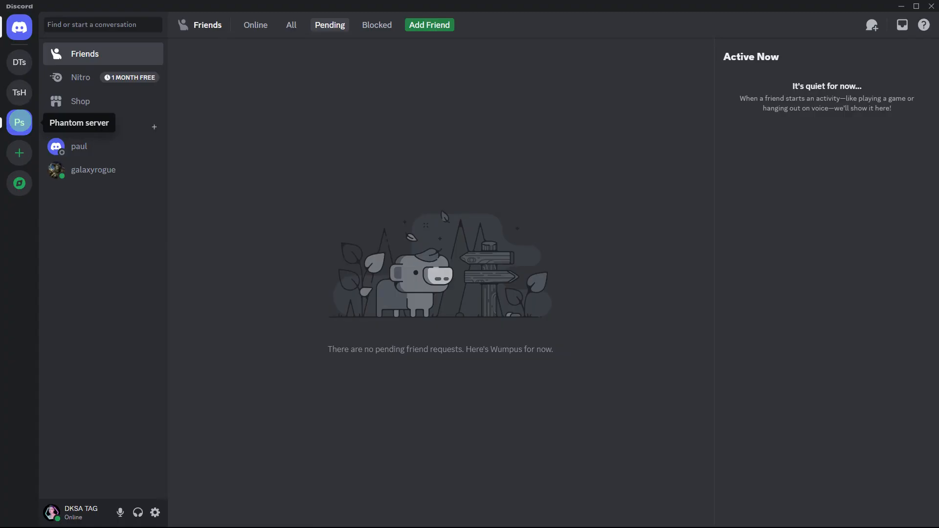
# Step: Join the Gaming voice channel on the Phantom server
pyautogui.click(20, 123)
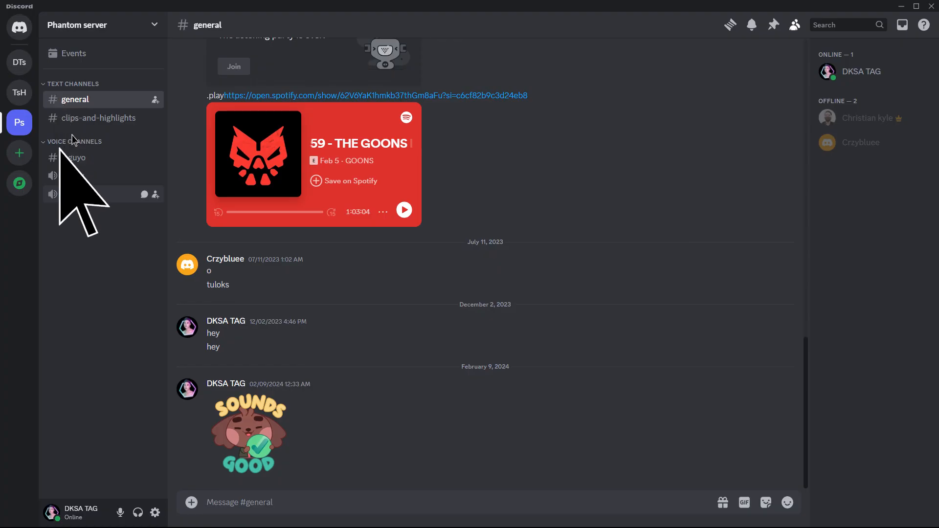
pyautogui.click(75, 193)
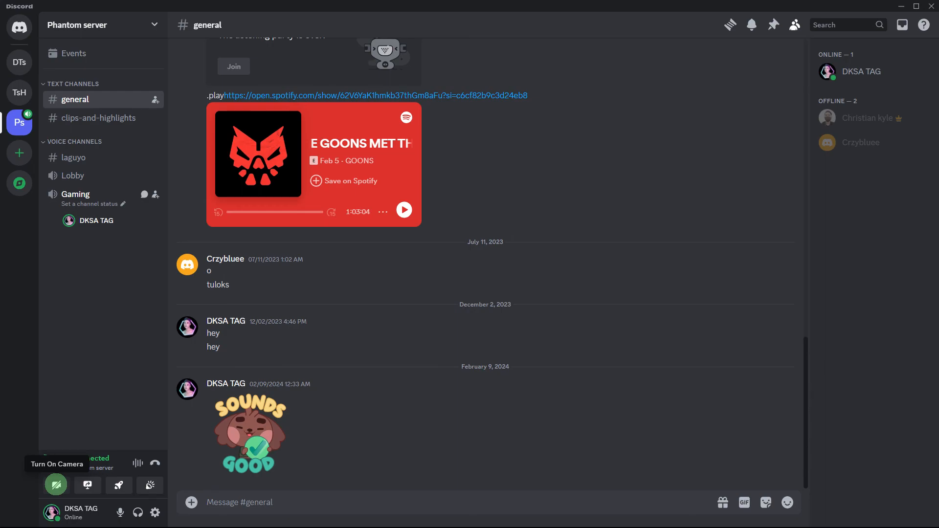
# Step: Turn on the camera in the Gaming channel, streaming the Iriun Webcam keyboard feed
pyautogui.click(55, 484)
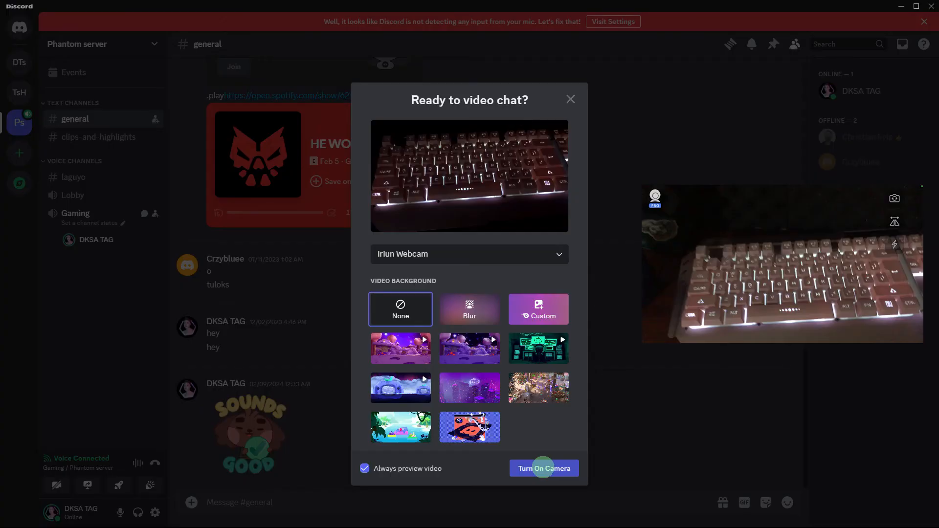
pyautogui.moveTo(892, 228)
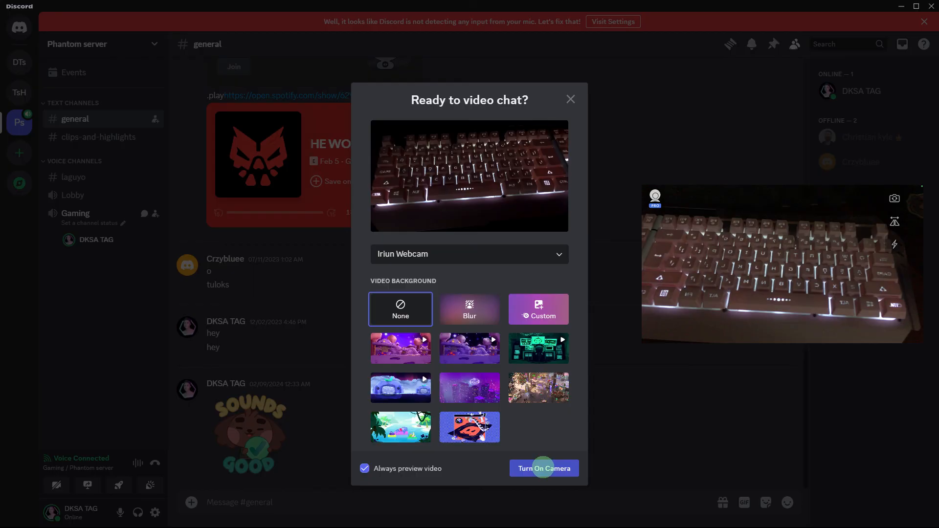
pyautogui.click(543, 467)
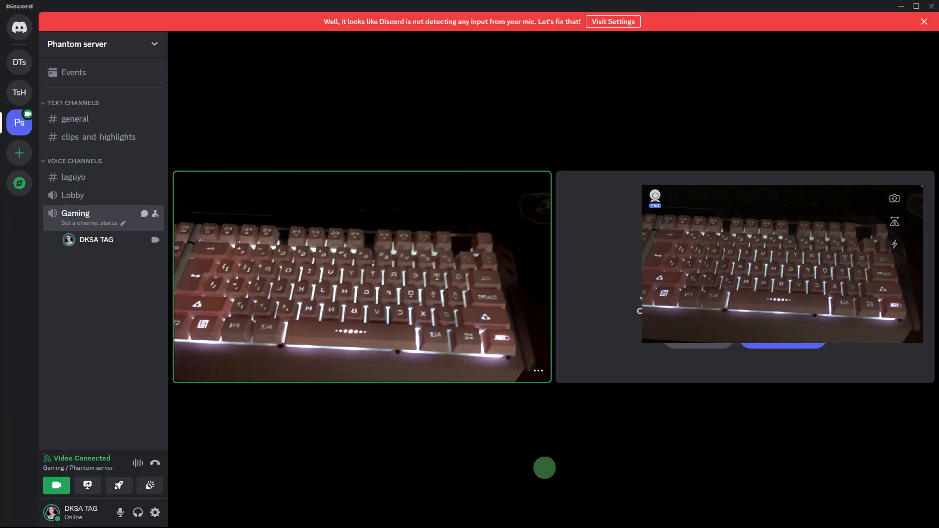